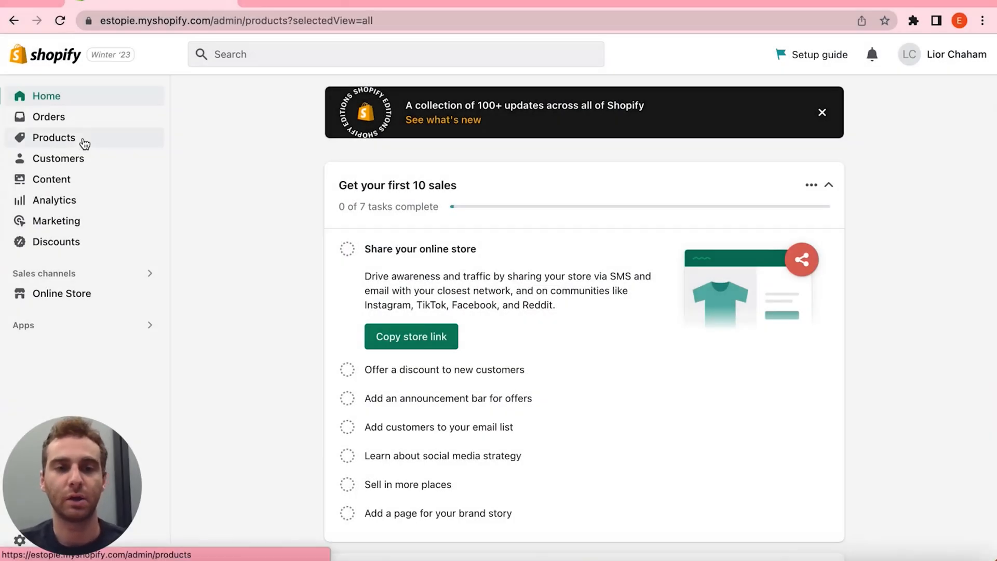
- From Products > Collections, start a new collection on a blank form
left_click(54, 137)
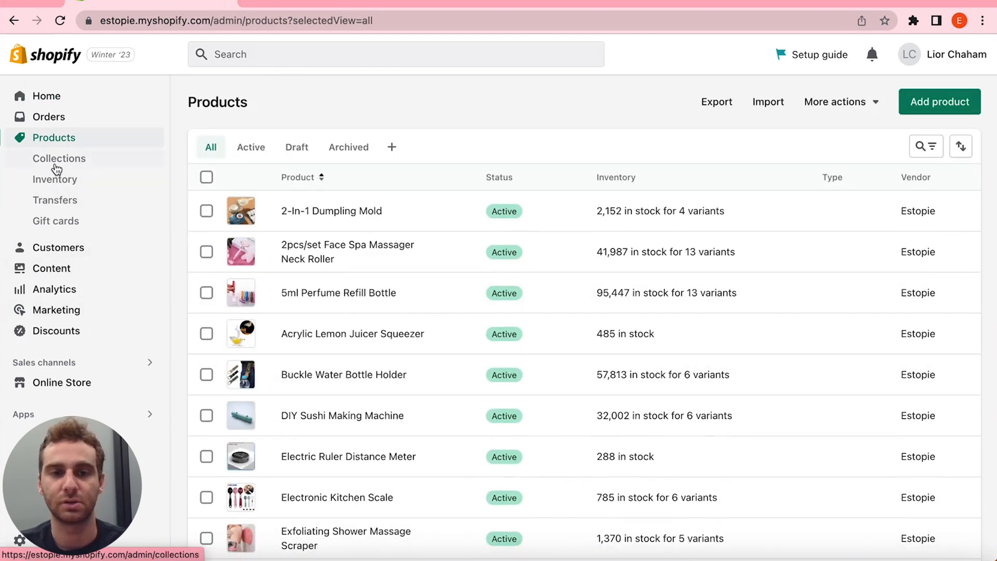
left_click(58, 157)
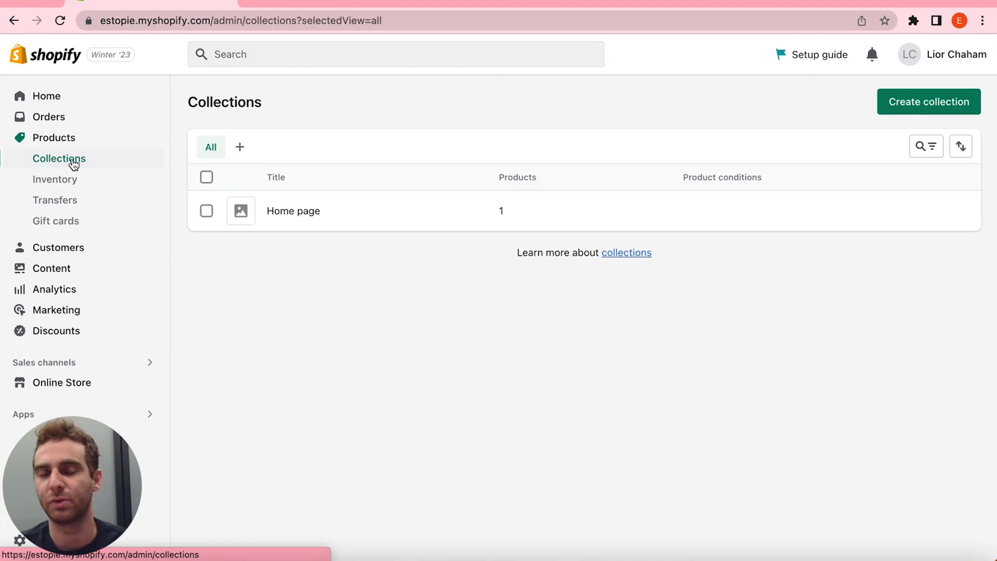
left_click(927, 101)
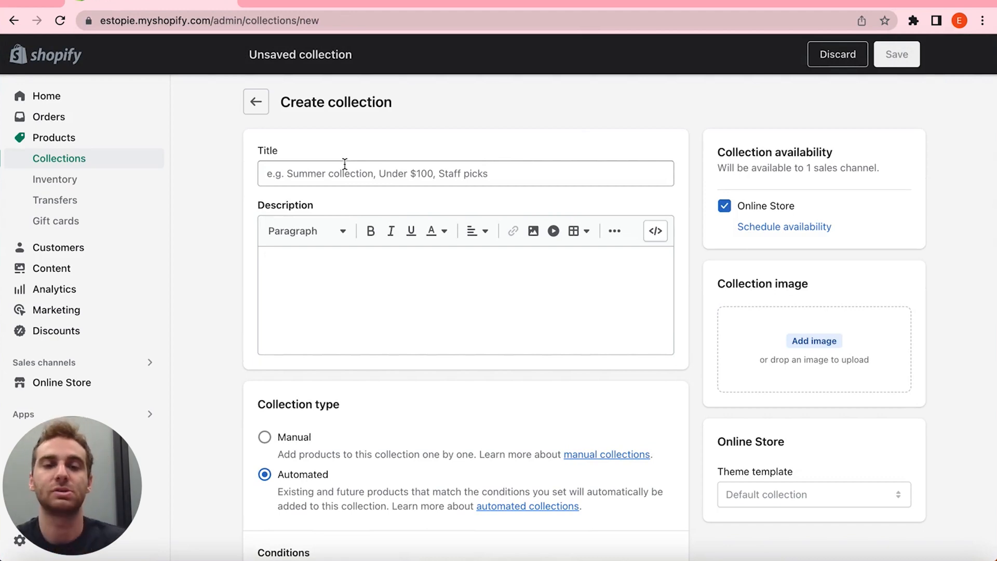
- Save a manual collection titled Kitchen with no products yet
type("K")
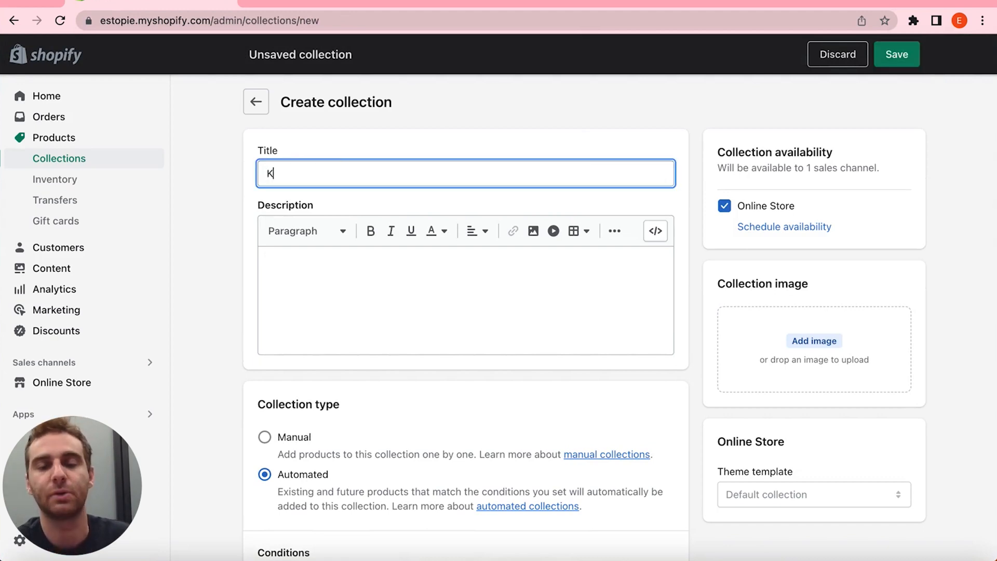
type("itchen")
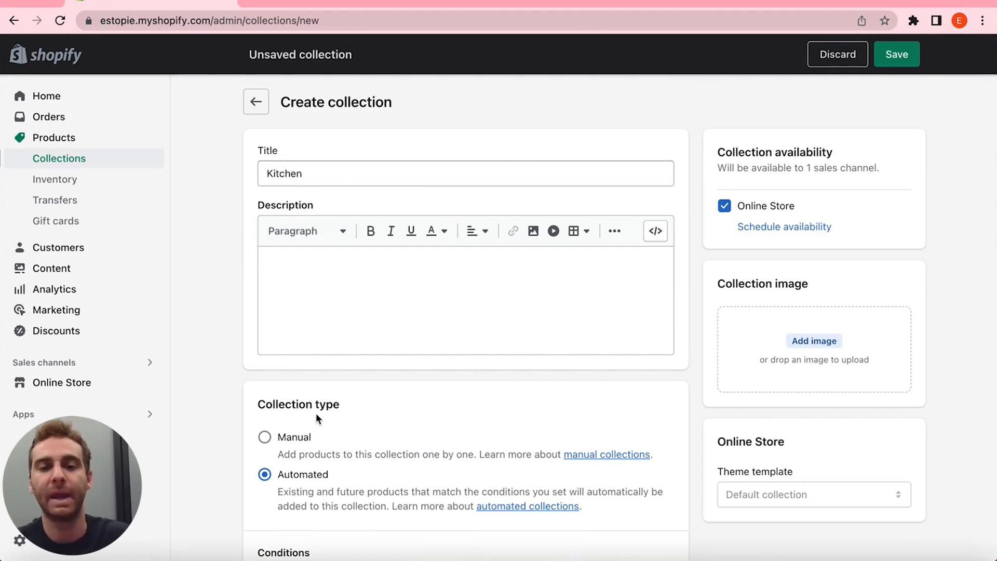
left_click(263, 435)
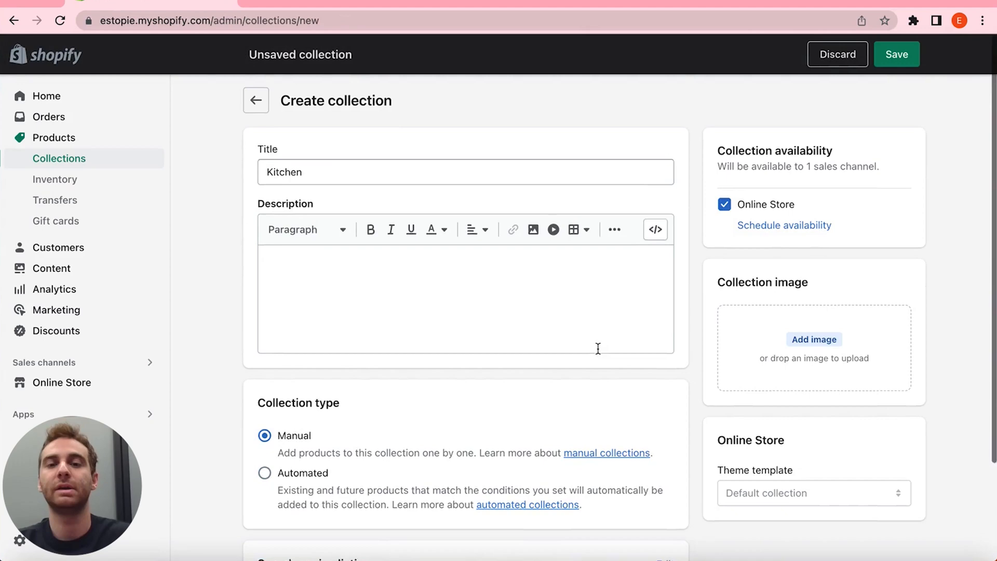
left_click(896, 54)
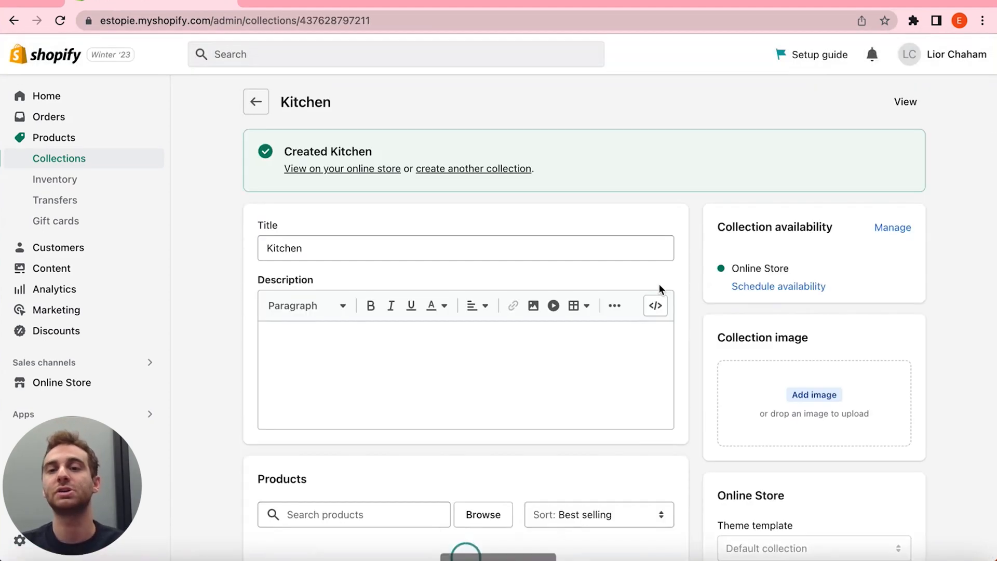
scroll("down", 3)
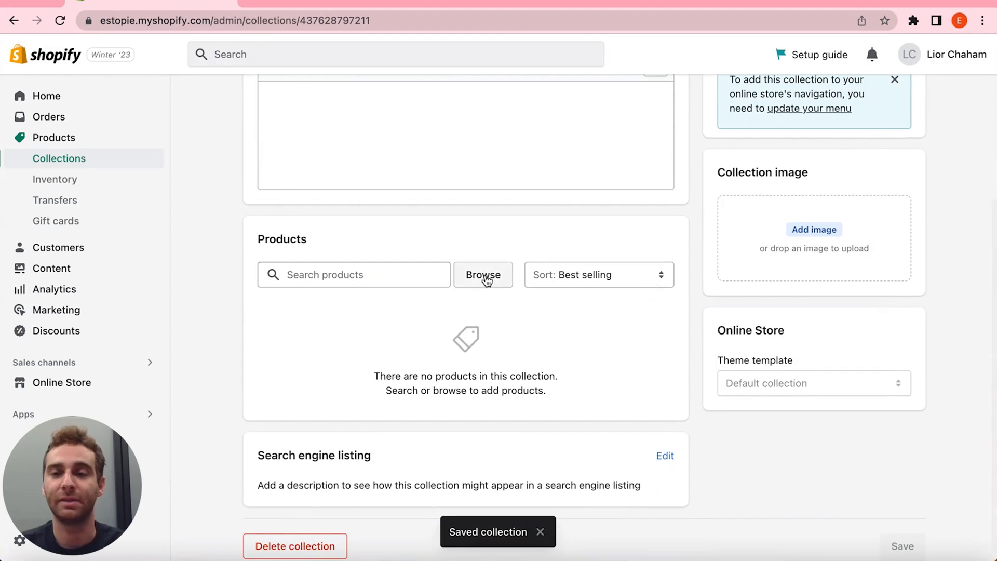
- Add kitchen products such as DIY Sushi Making Machine, Pineapple Slicer Peeler Cutter Parer and Vegetables Spiral Knife to Kitchen
left_click(483, 274)
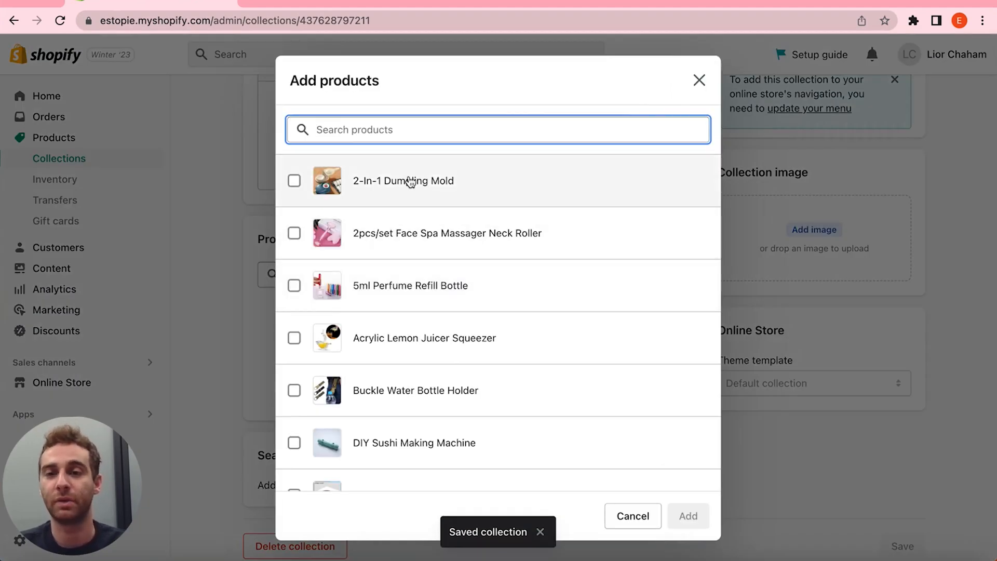
left_click(293, 181)
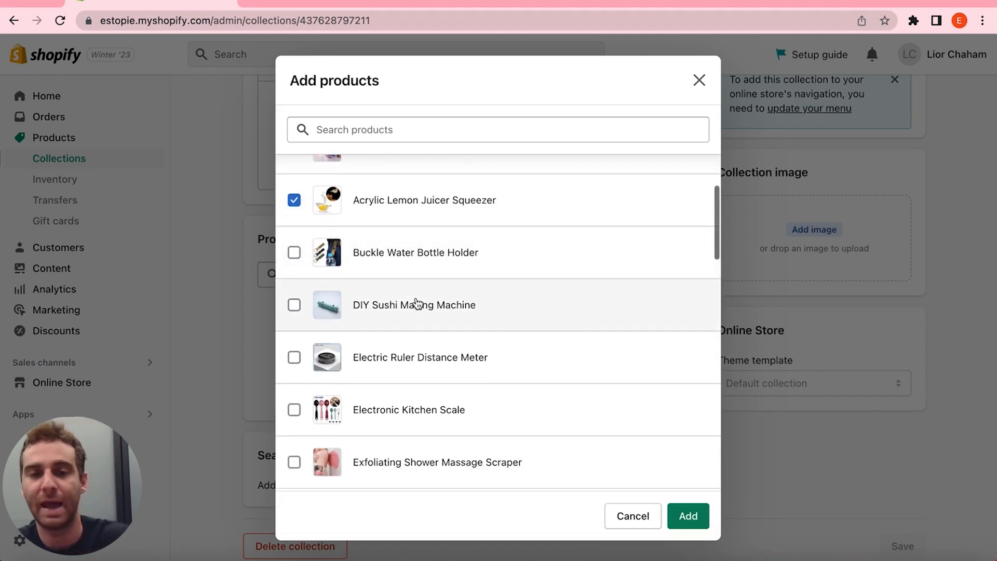
left_click(293, 304)
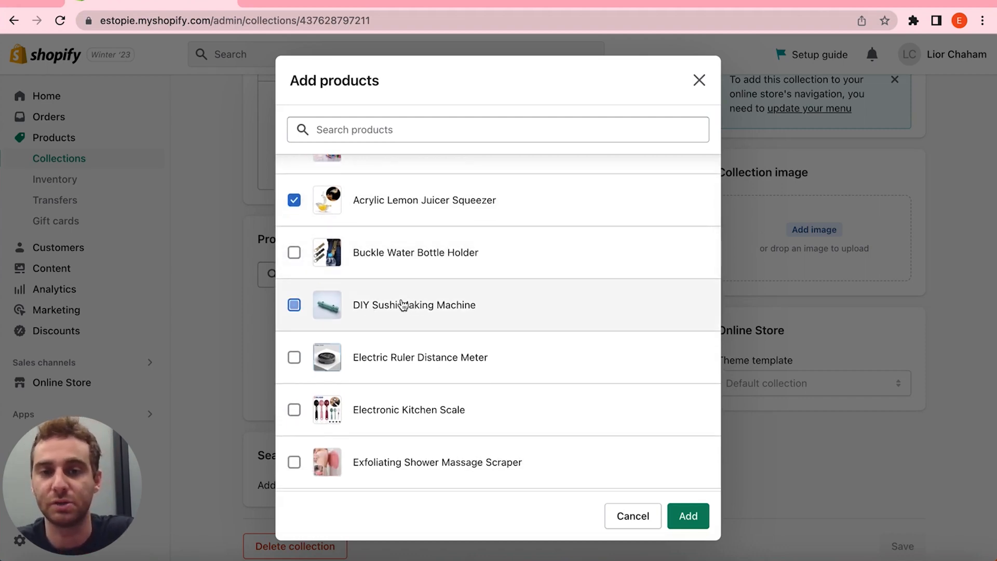
scroll("down", 3)
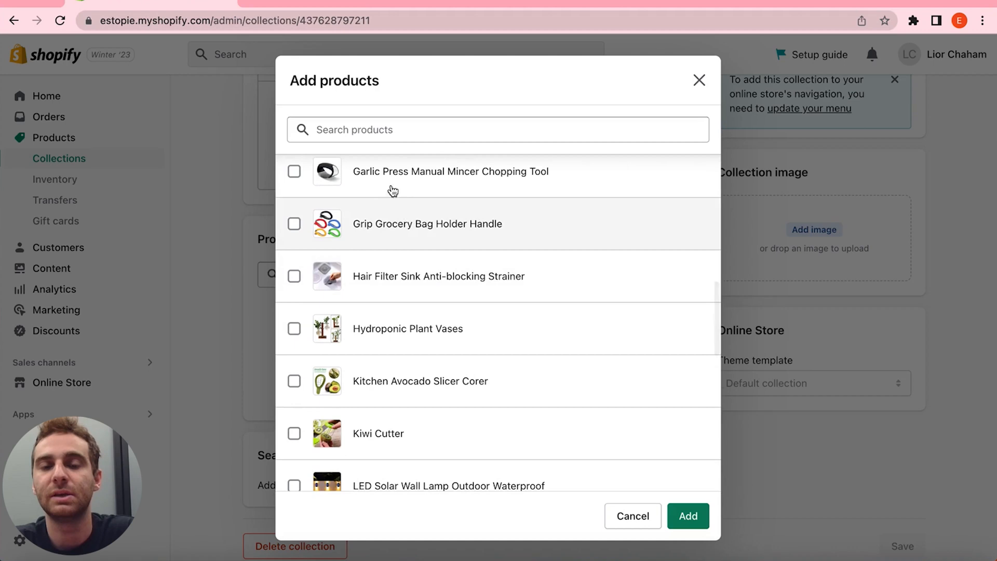
left_click(294, 295)
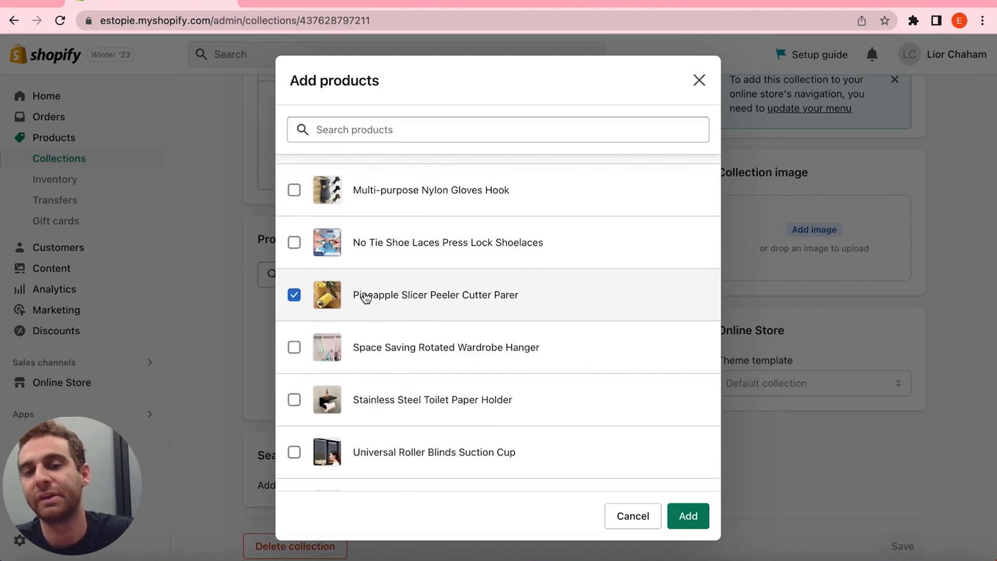
scroll("down", 3)
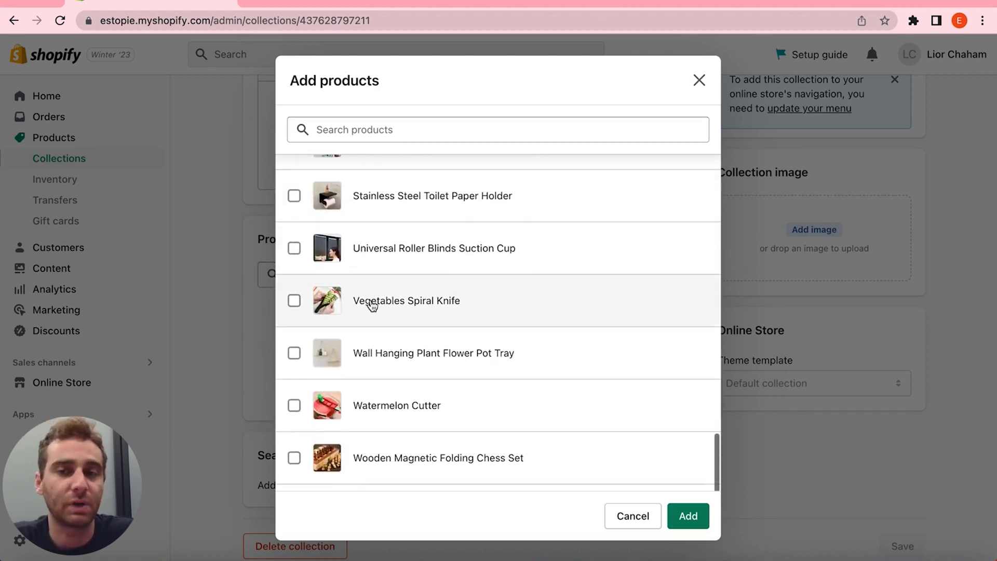
left_click(294, 300)
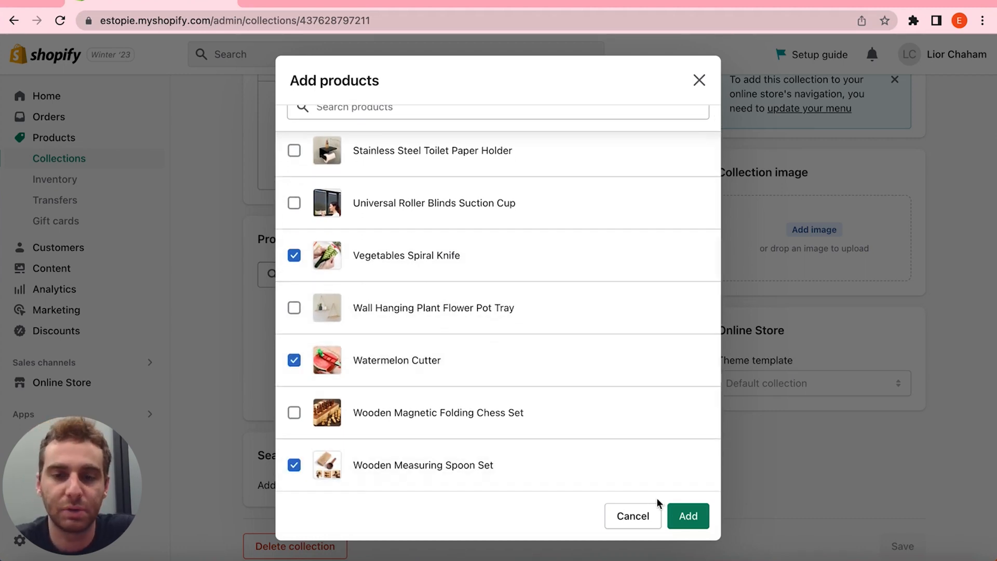
left_click(688, 517)
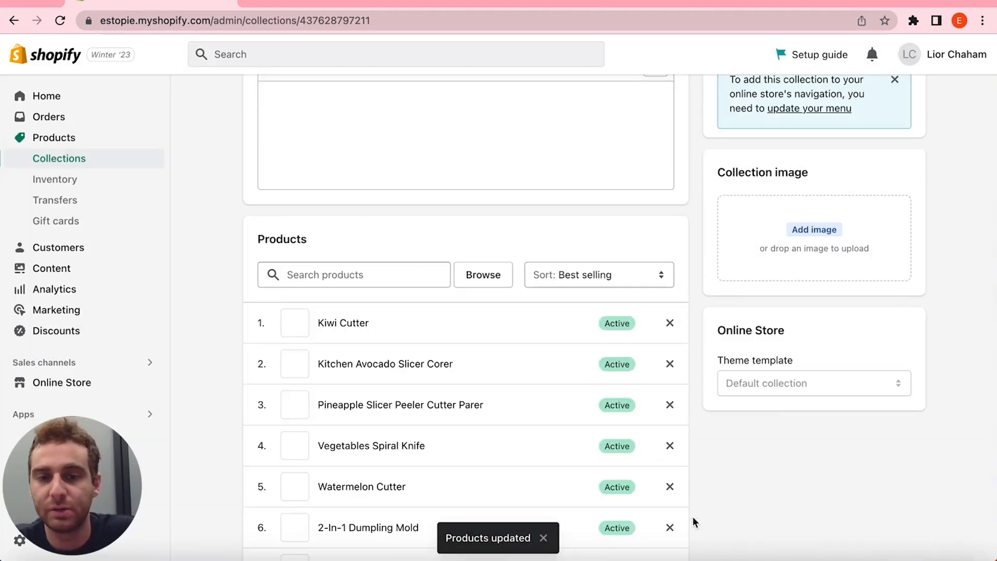
scroll("down", 3)
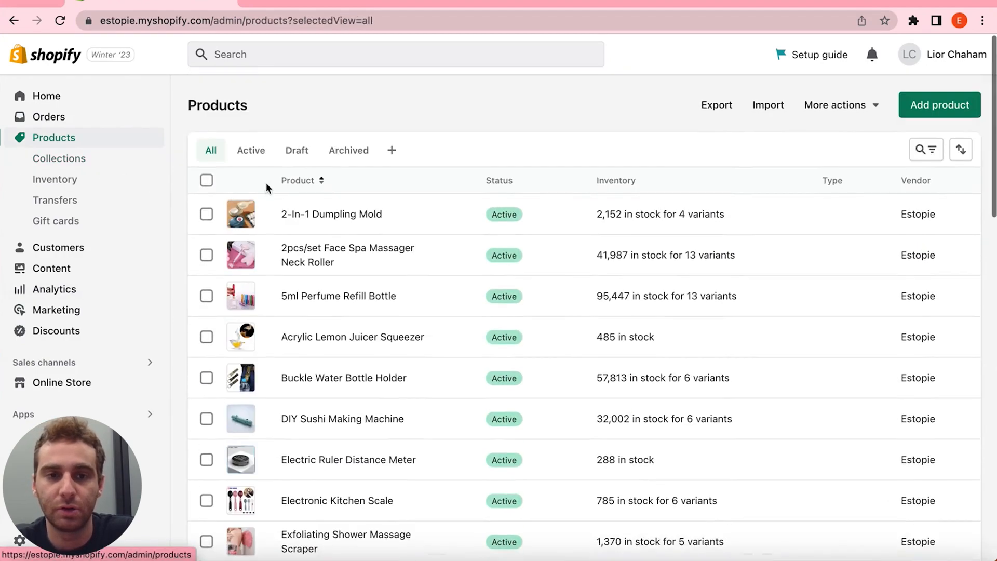
- Save a second new collection and begin ticking products in its picker
left_click(59, 158)
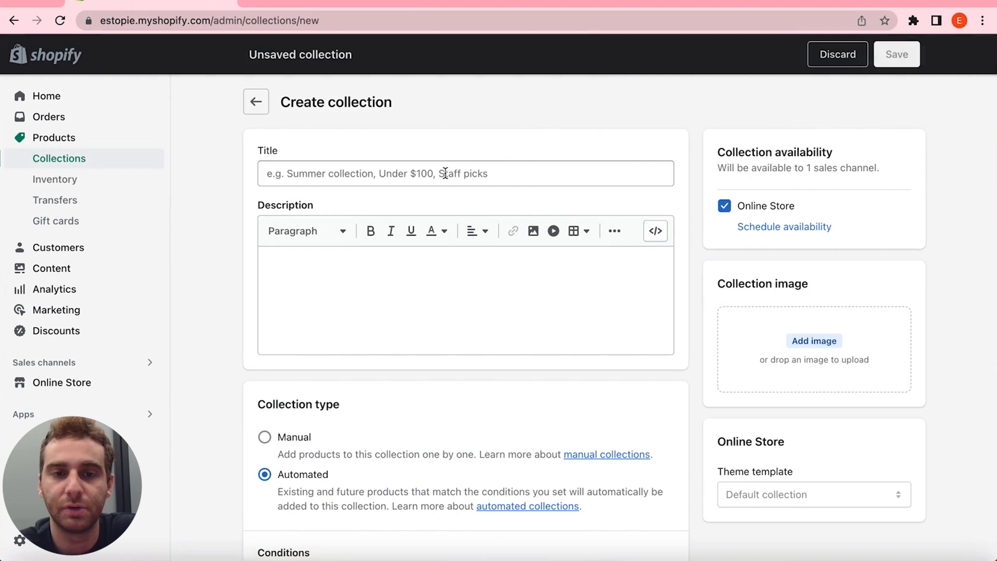
left_click(896, 54)
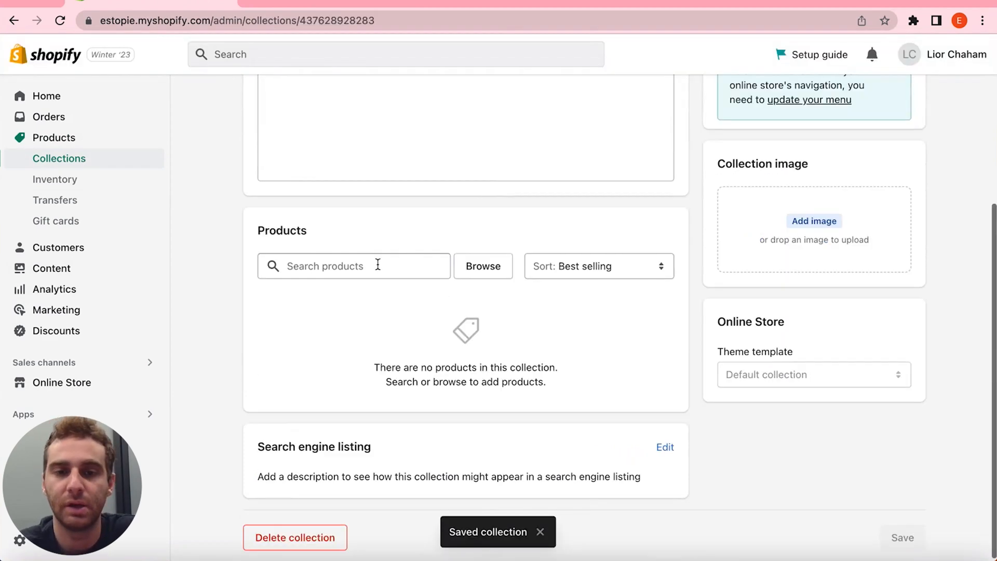
left_click(482, 266)
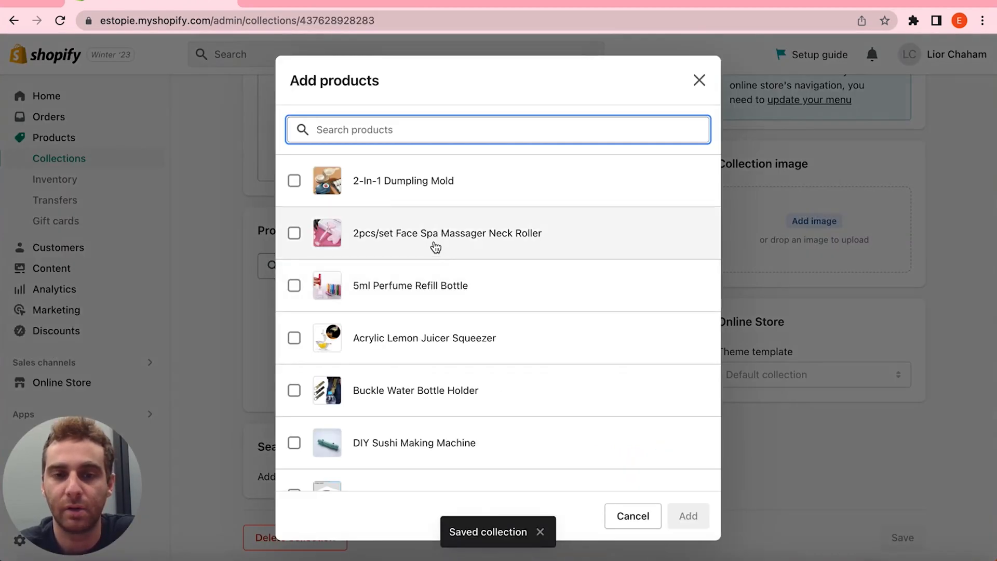
left_click(293, 232)
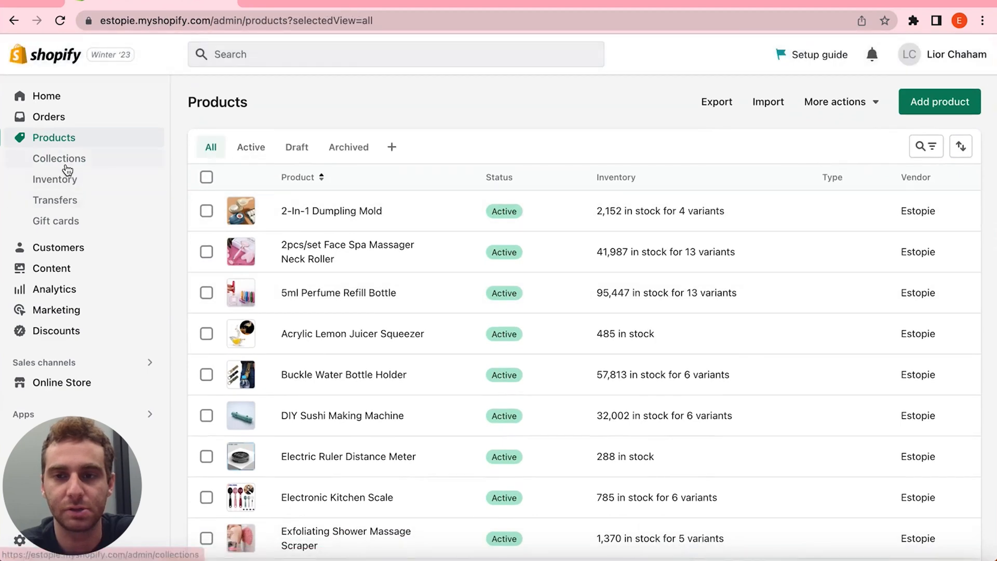
- Save the Home Goods collection and return to the Collections list
left_click(59, 158)
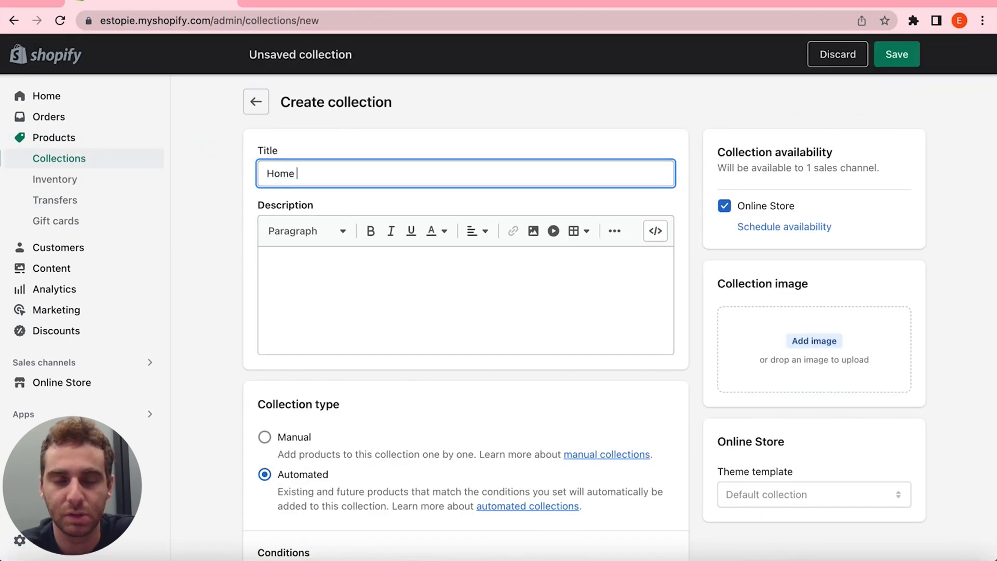
left_click(896, 54)
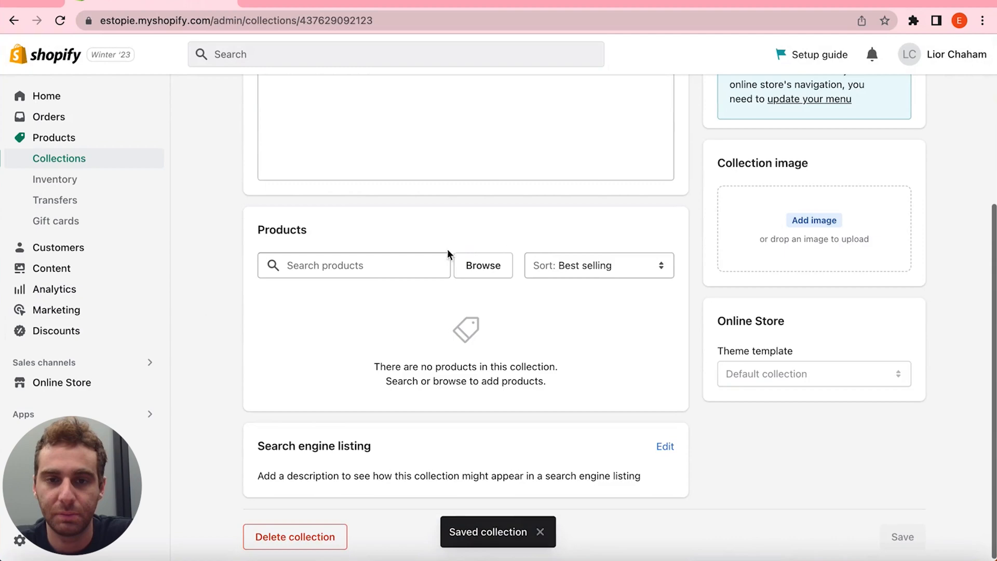
left_click(483, 264)
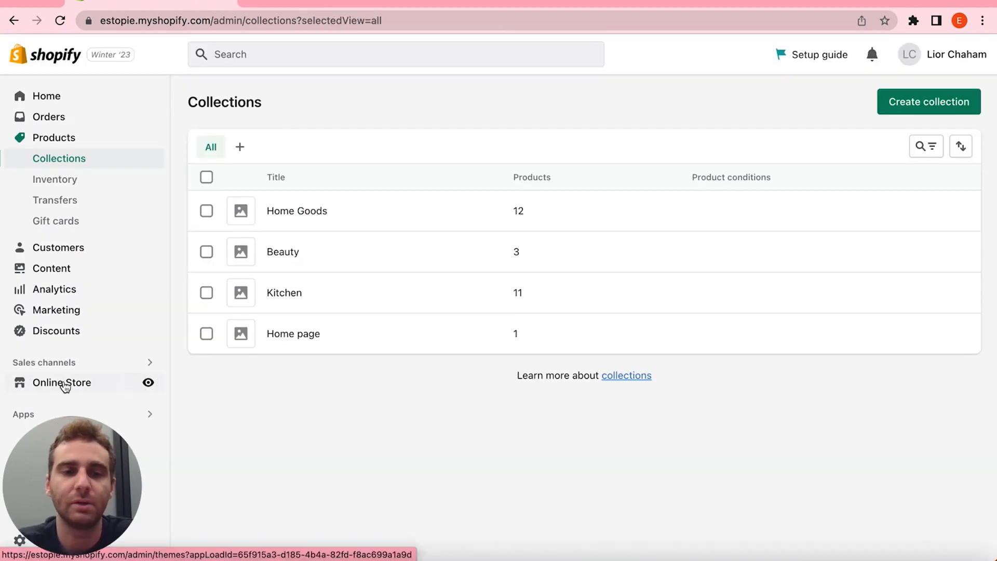
- In Online Store > Navigation, add a main-menu item linked to a collection
left_click(63, 382)
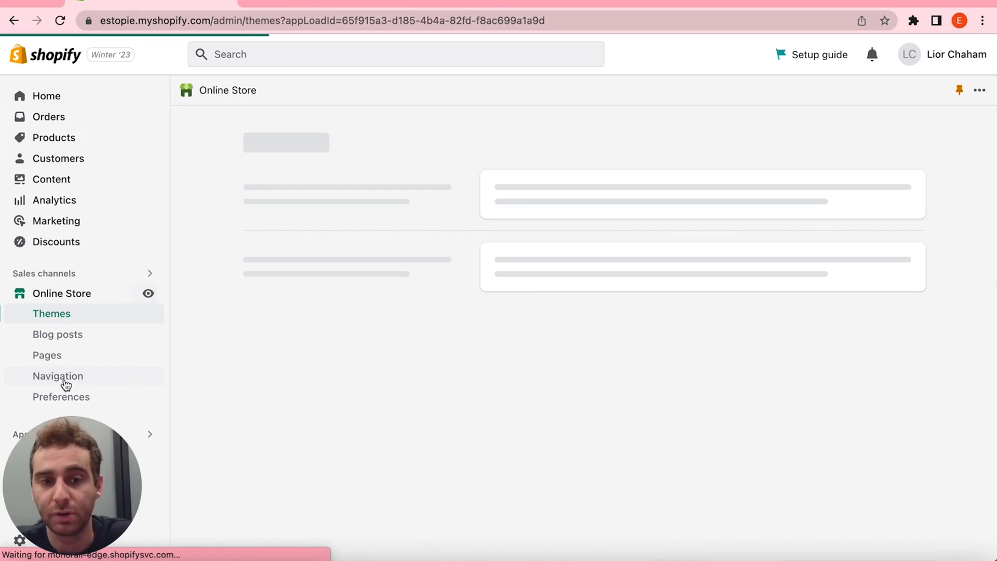
left_click(57, 376)
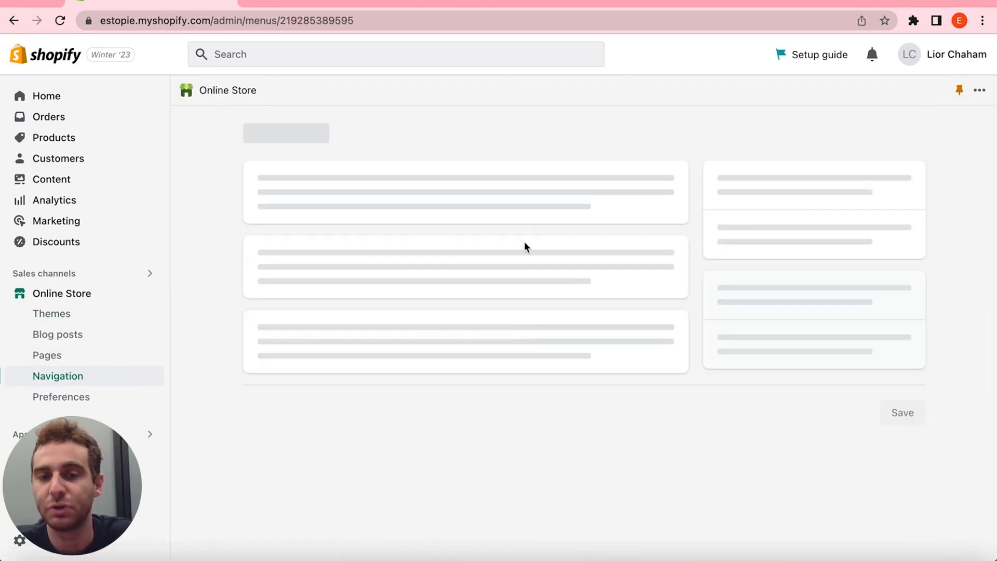
left_click(321, 424)
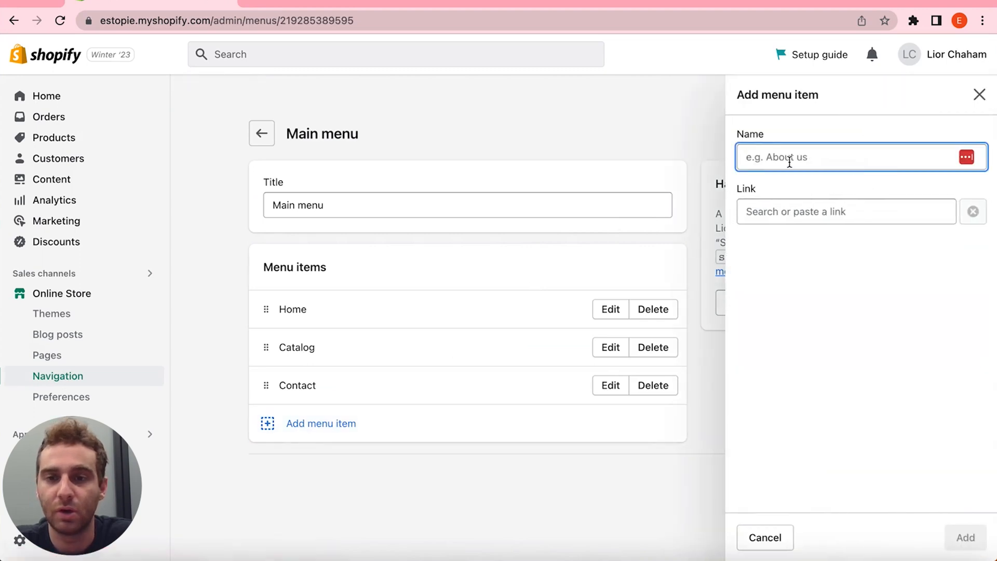
left_click(846, 210)
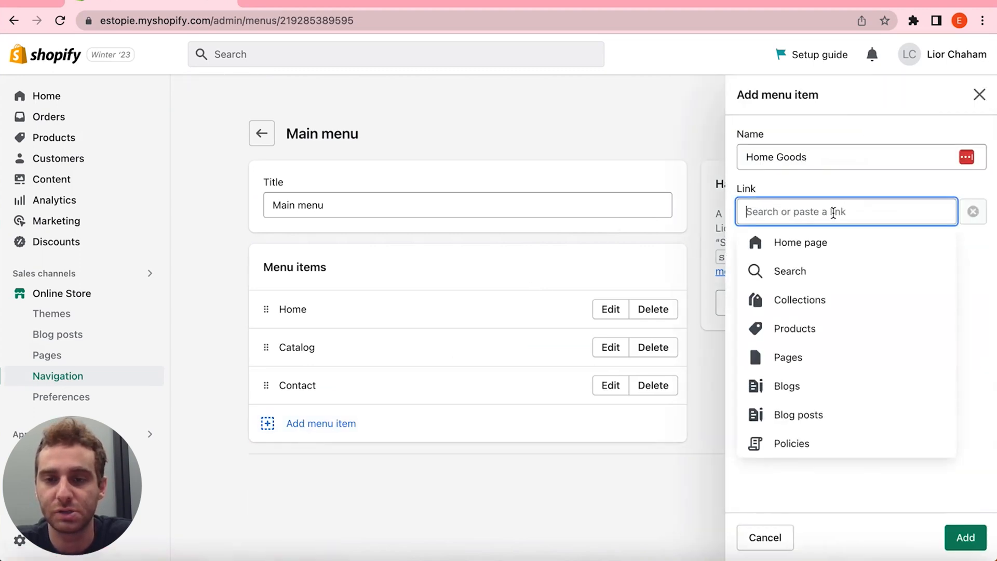
left_click(964, 537)
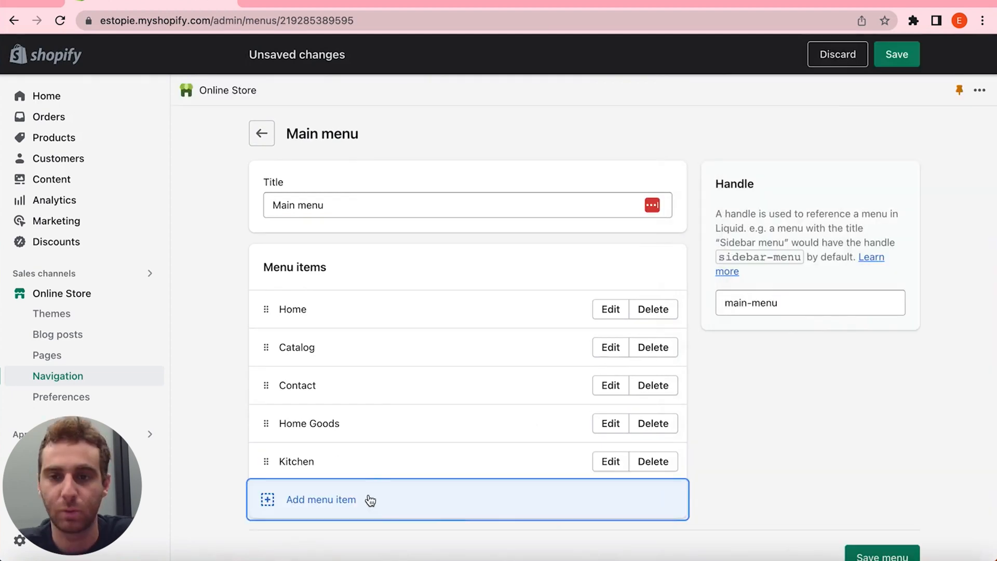
- Add another main-menu item linked to the Beauty collection
left_click(321, 499)
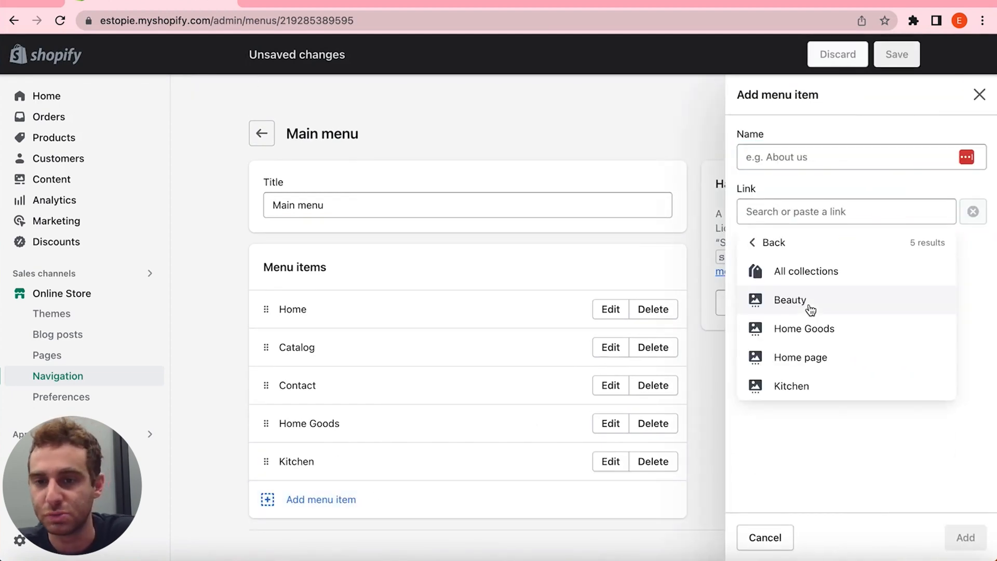
left_click(789, 299)
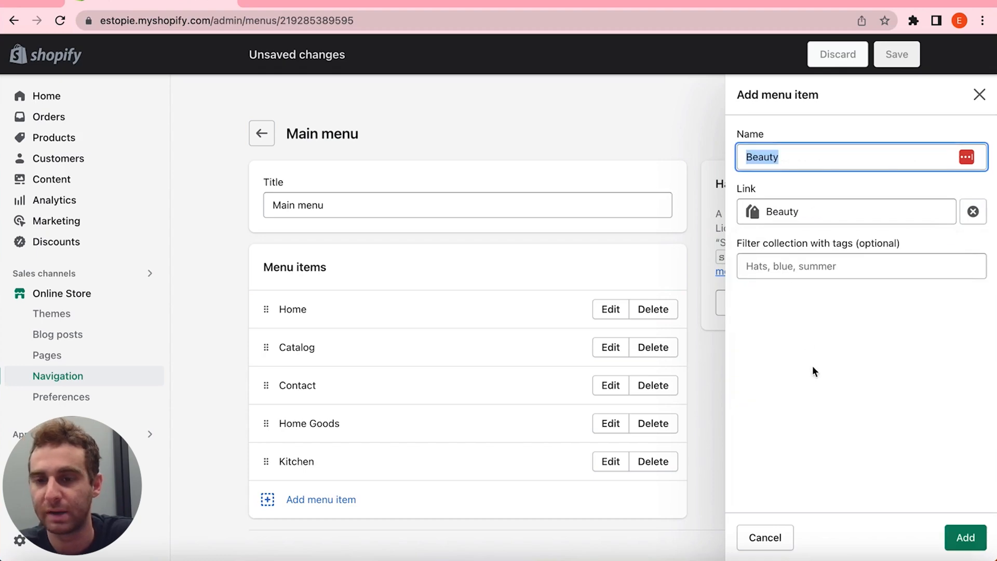
left_click(963, 537)
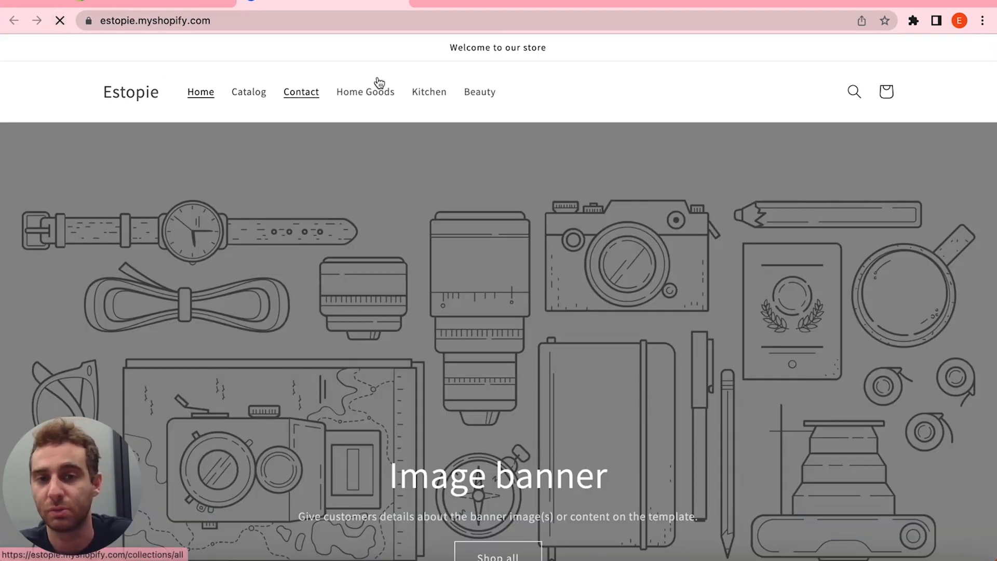
- View the Home Goods and Kitchen collection pages from the storefront header menu
left_click(364, 91)
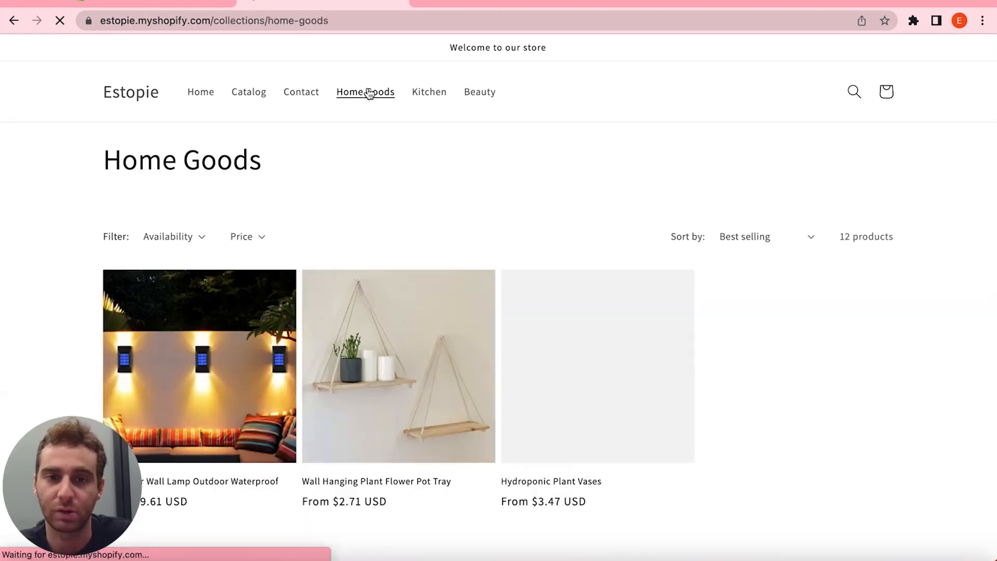
scroll("down", 3)
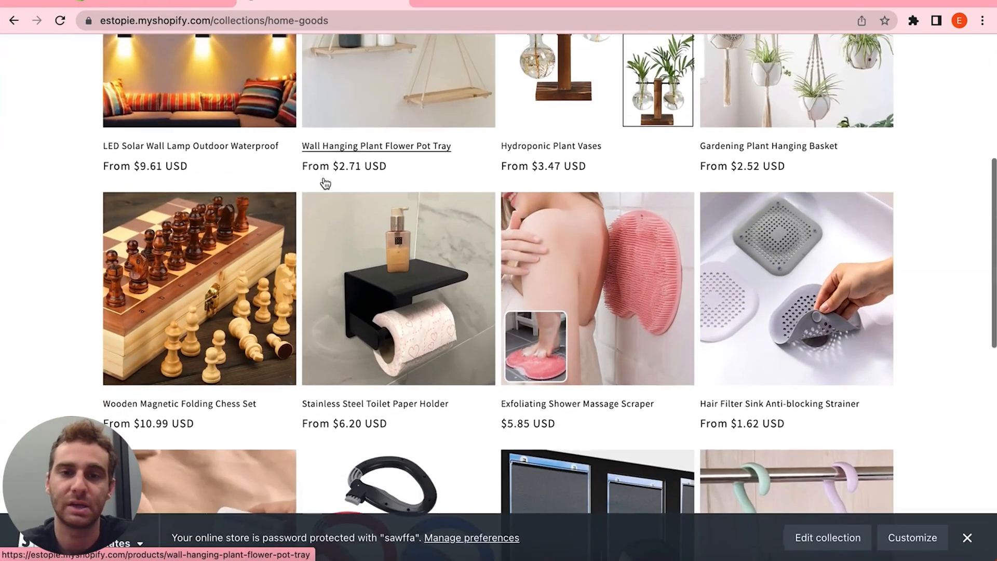
left_click(428, 91)
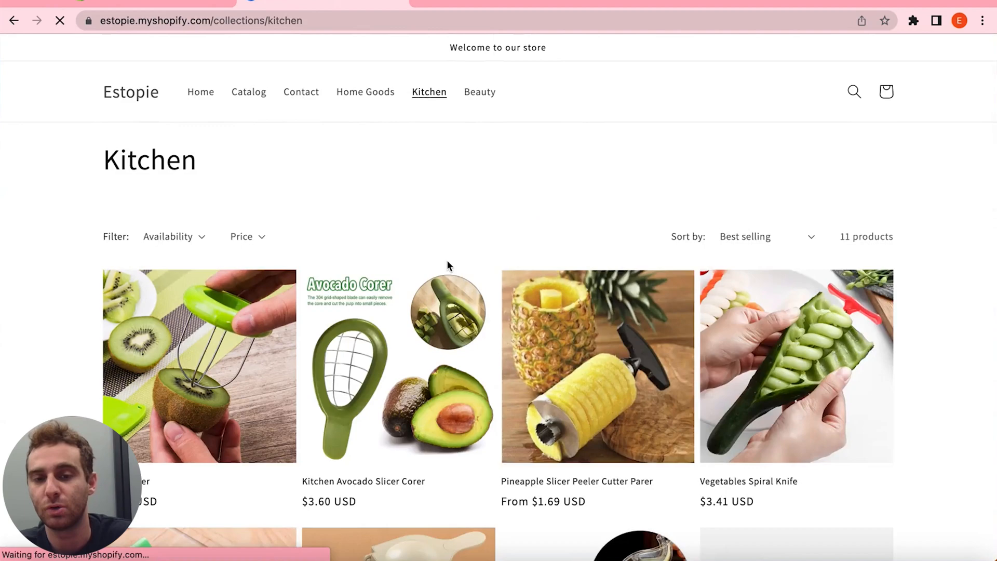
left_click(480, 91)
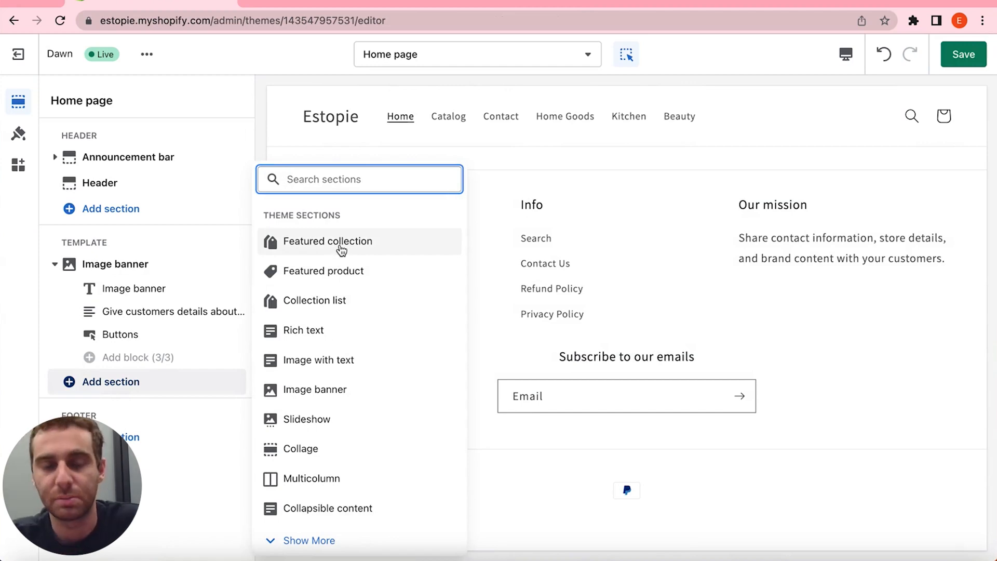
mouse_move(336, 305)
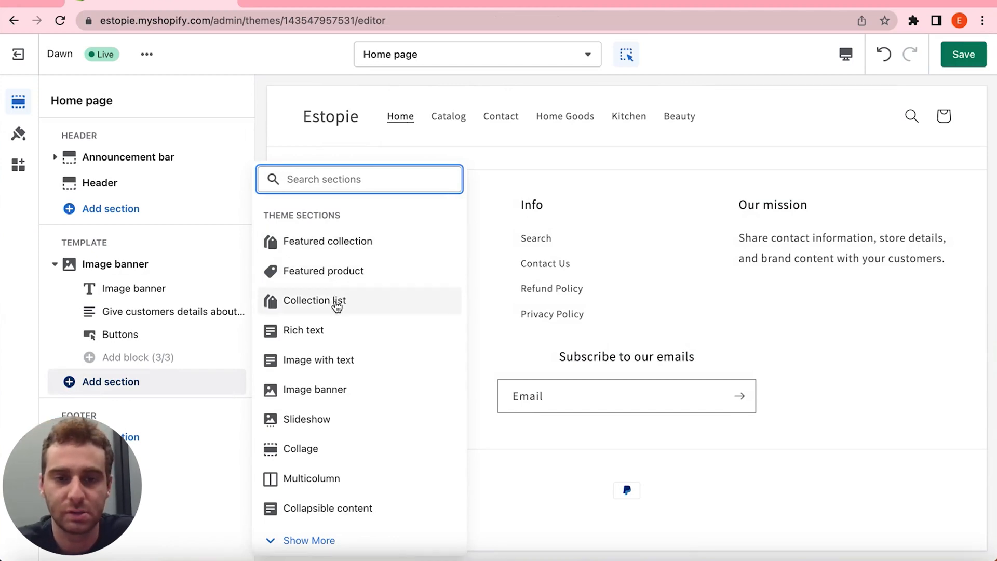
- Add a Collection list section and set its first card to Home Goods
left_click(314, 300)
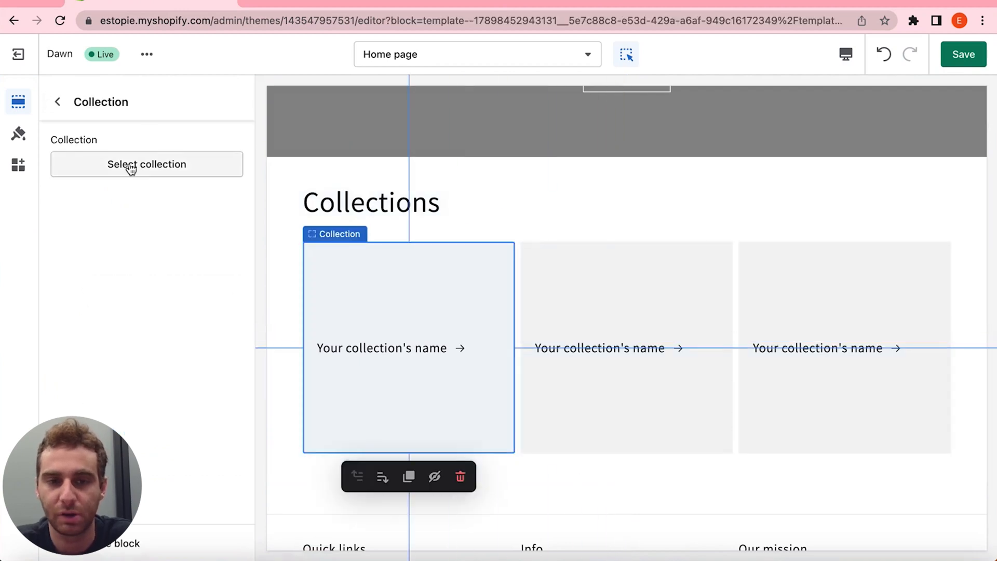
left_click(146, 164)
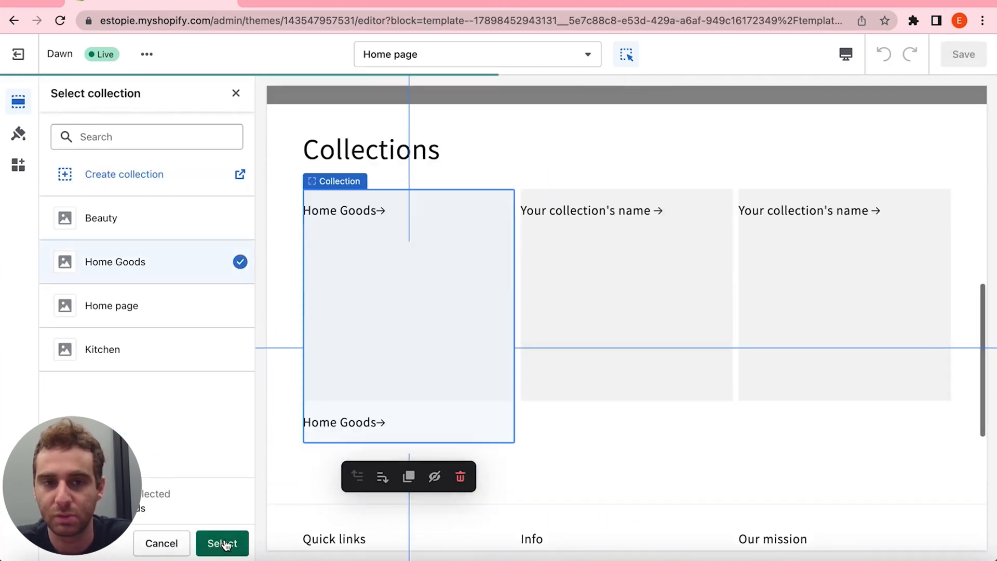
left_click(223, 543)
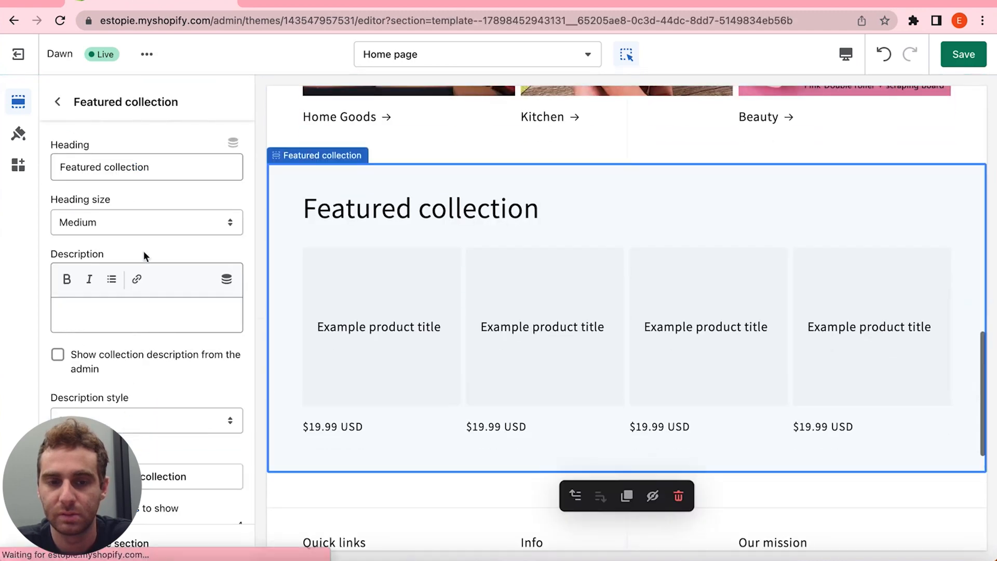
- Set the first Featured collection section to show Beauty
scroll("down", 3)
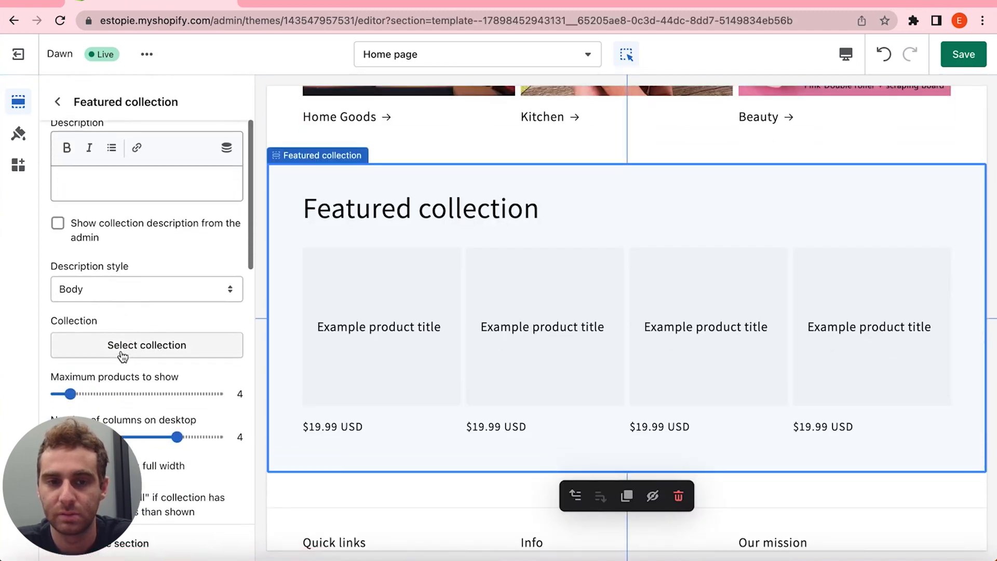
left_click(147, 345)
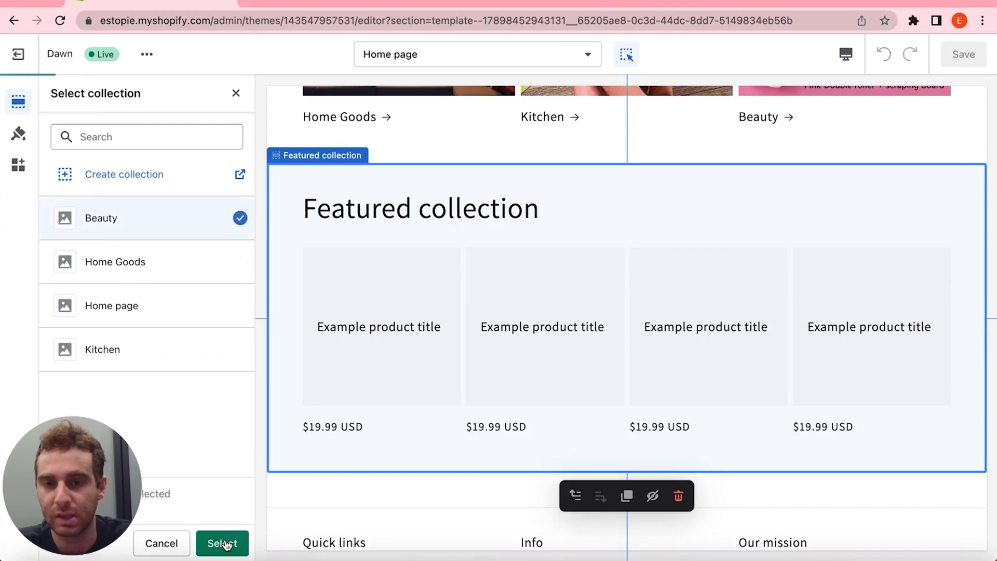
left_click(222, 543)
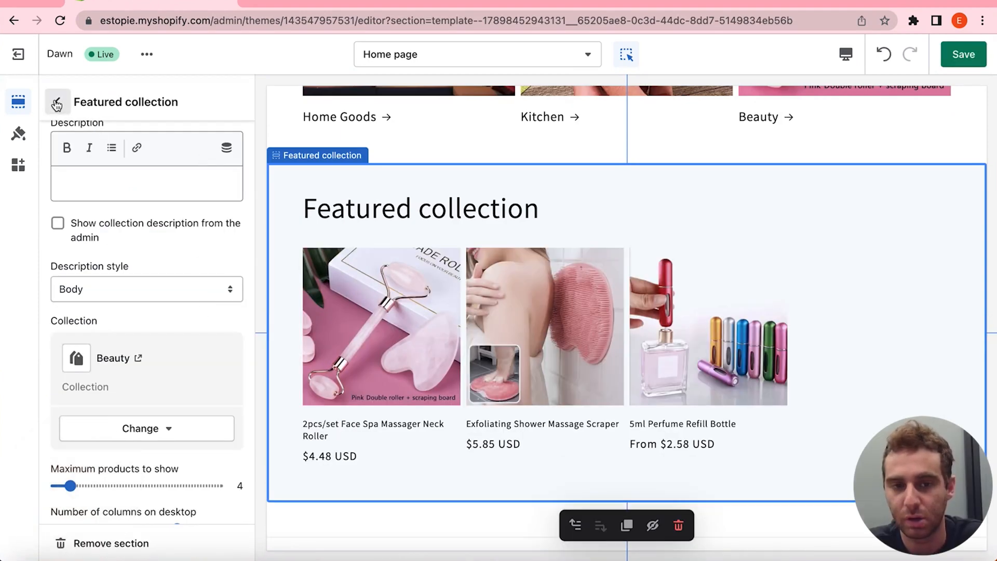
left_click(109, 456)
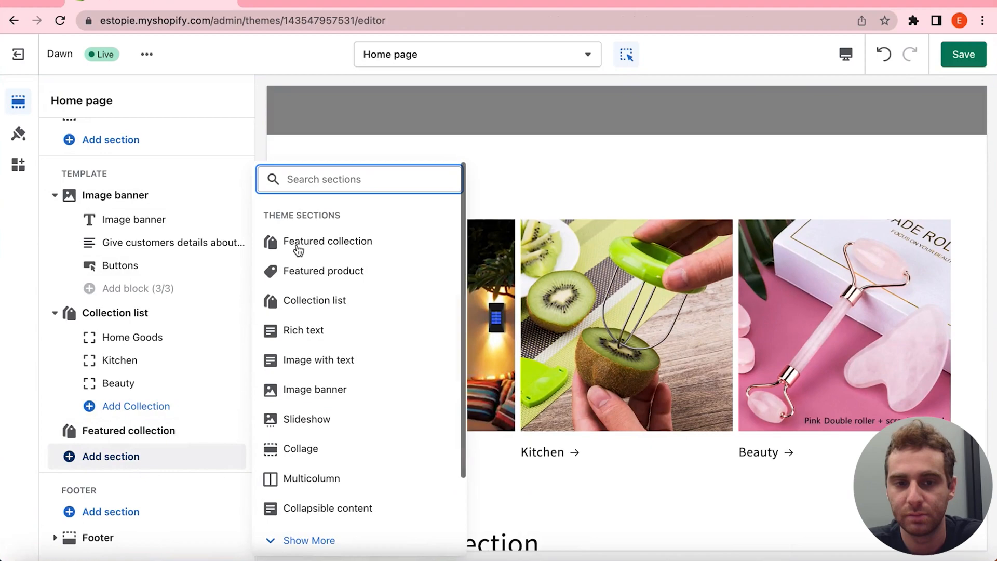
- Add further Featured collection sections and assign Home Goods and Kitchen to them
left_click(328, 240)
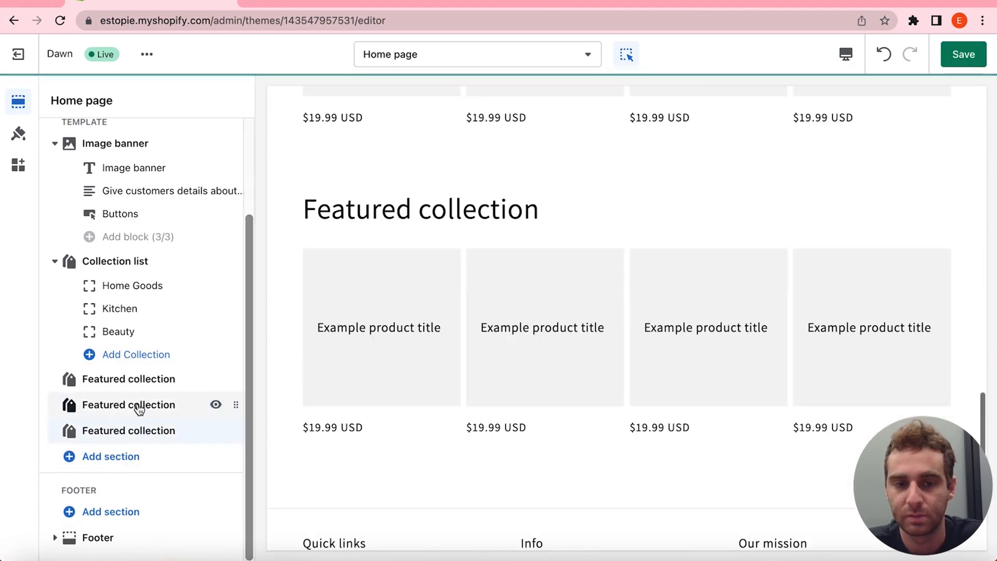
left_click(128, 404)
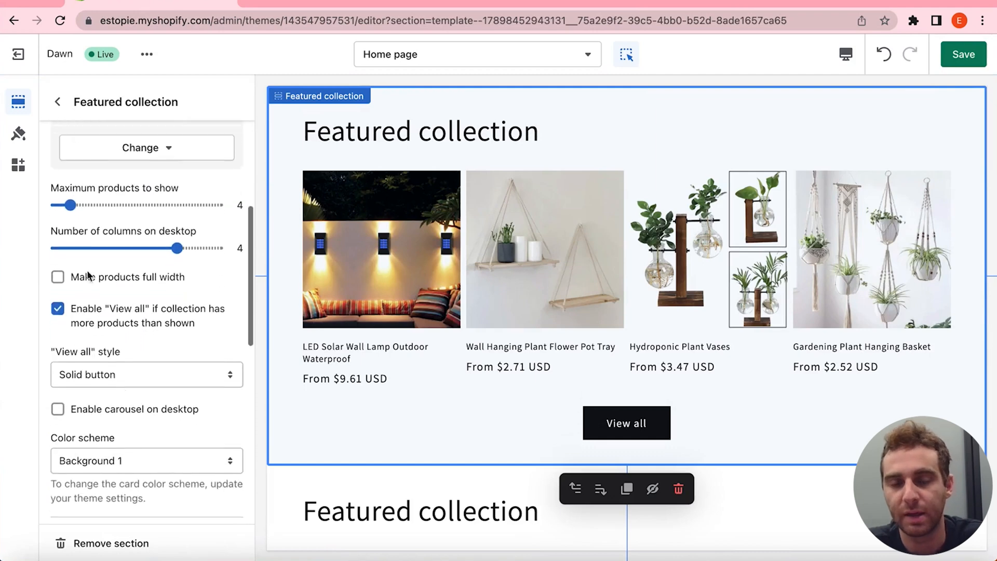
left_click(58, 102)
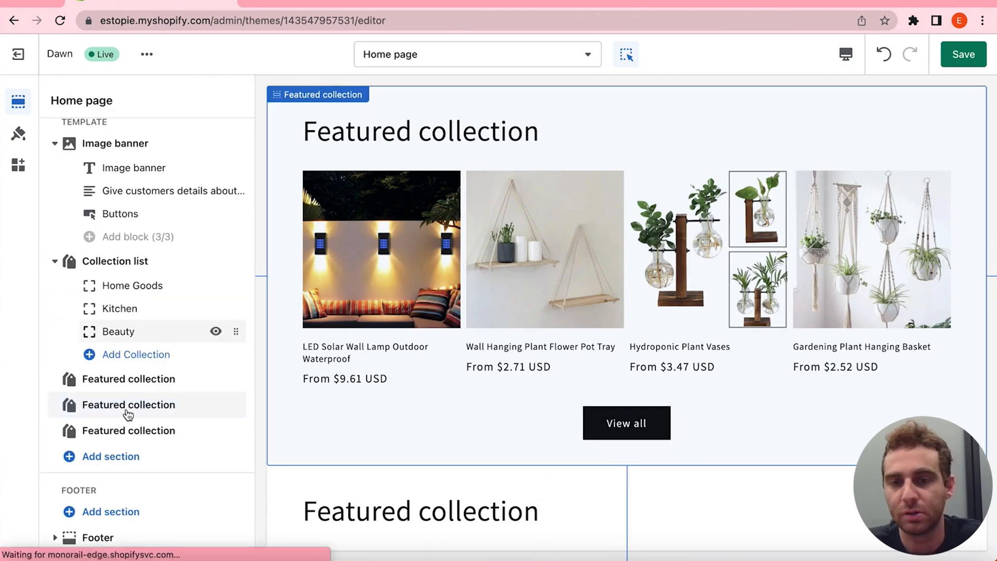
left_click(129, 404)
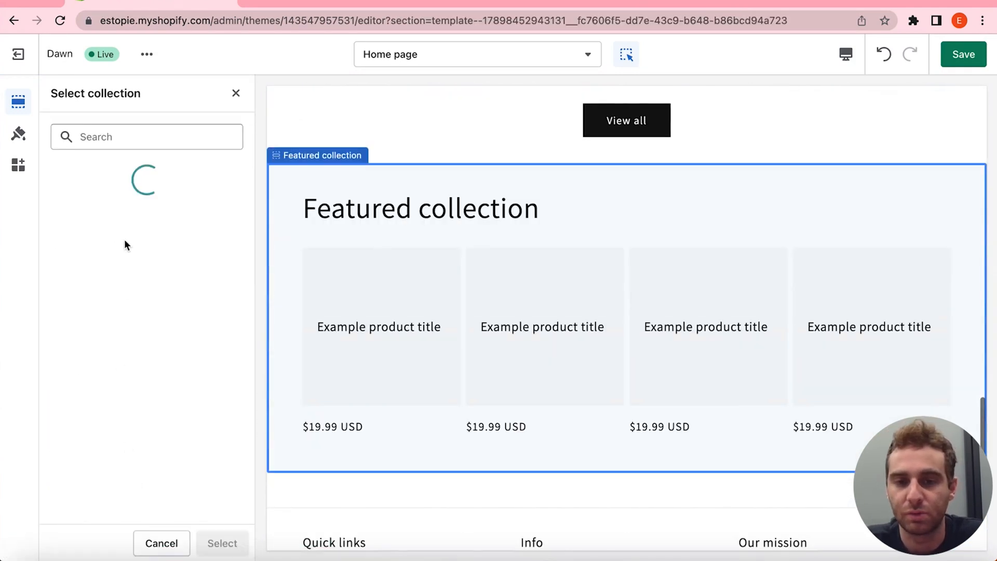
left_click(222, 543)
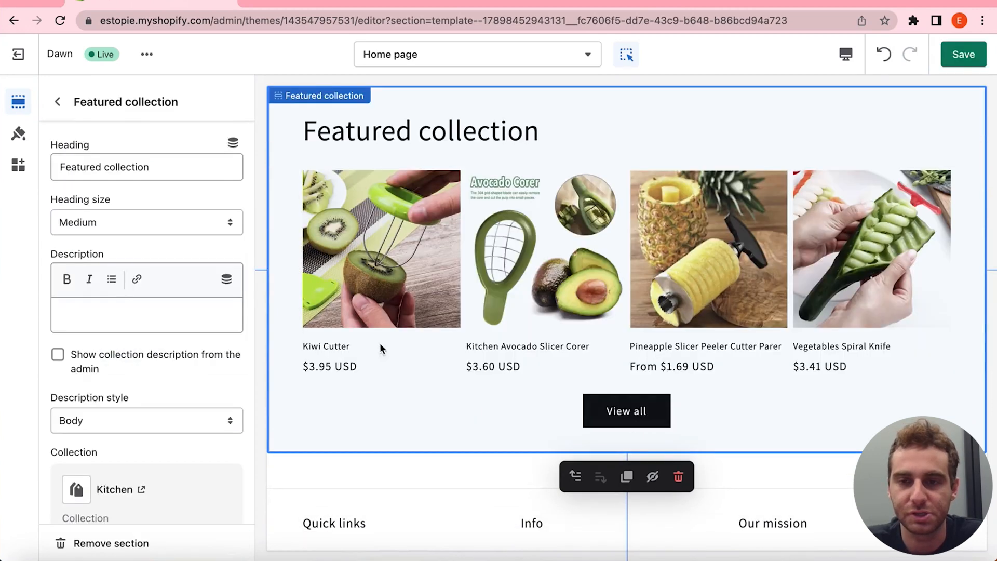
- Head the sections Kitchen and Home Goods, with Home Goods showing up to 10 products, previewed at phone size
left_click(846, 54)
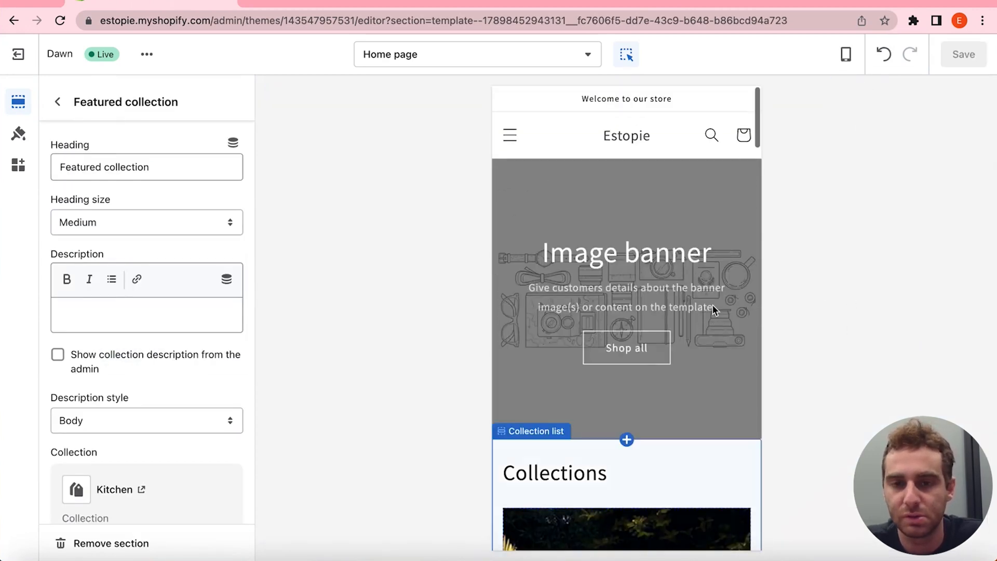
type("Kitche")
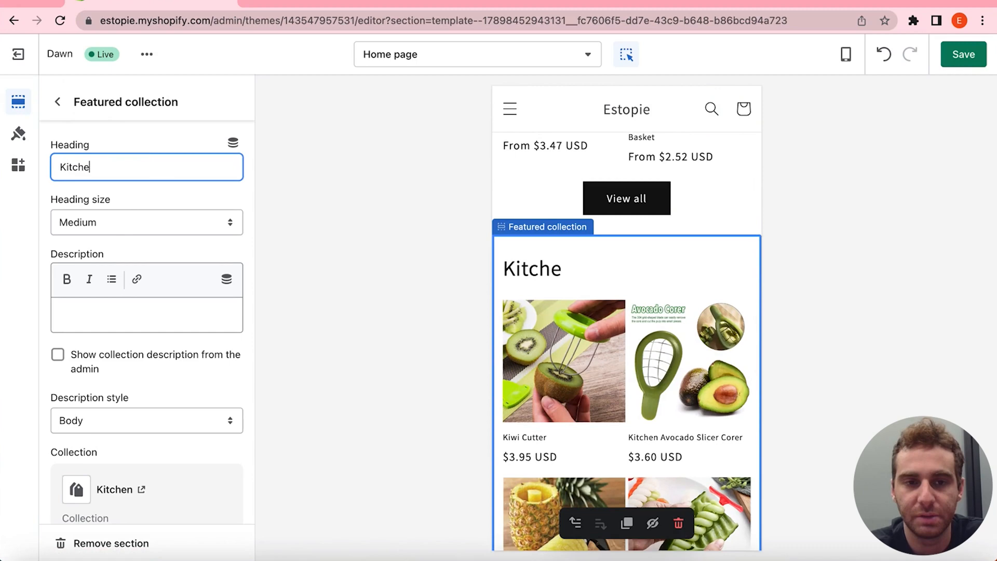
type("Home G")
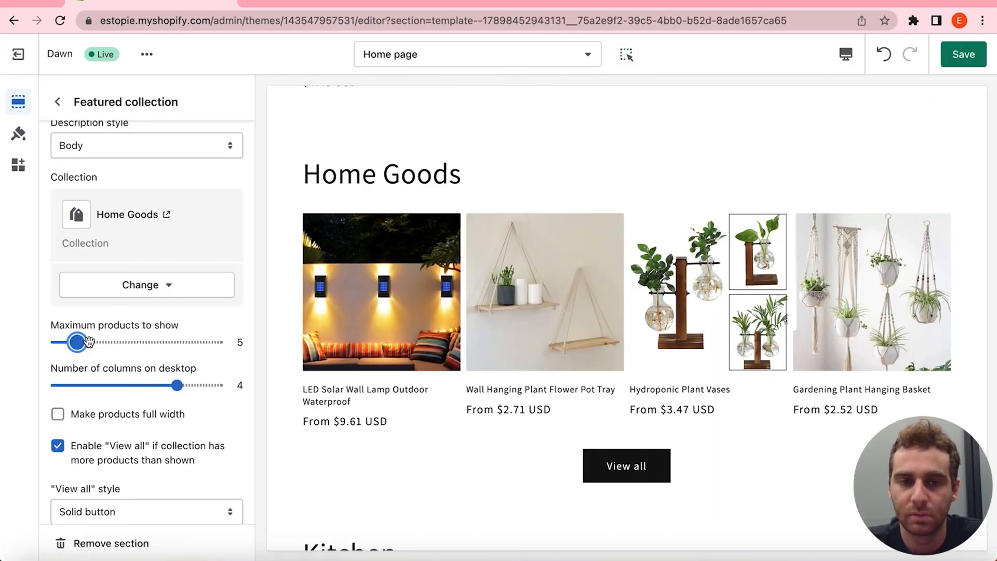
left_click_drag(78, 341, 105, 342)
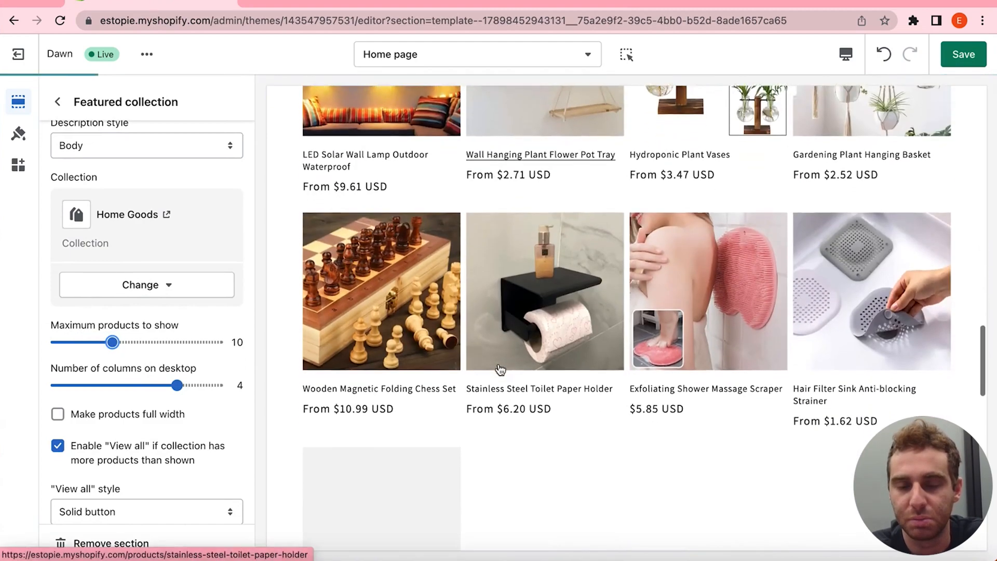
scroll("down", 3)
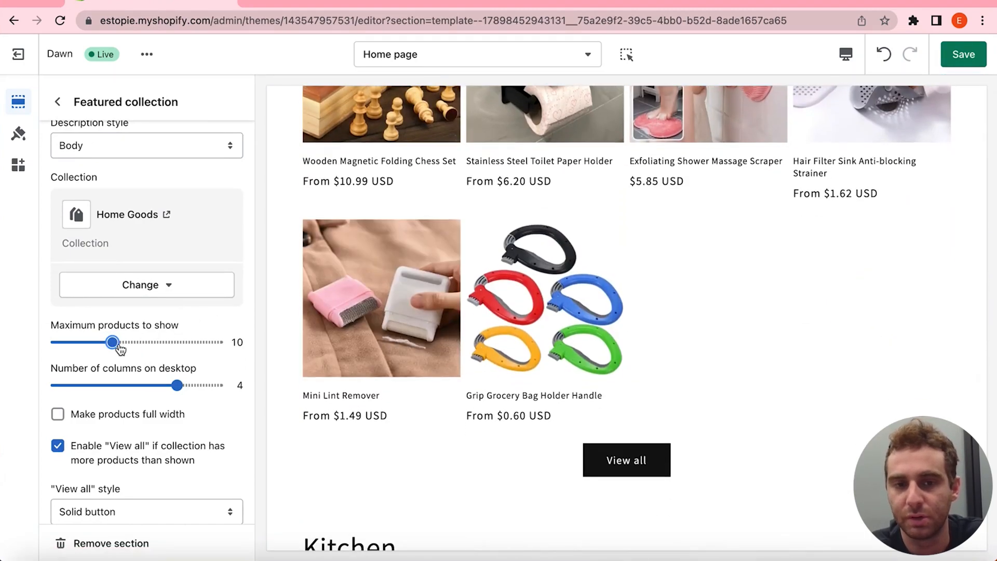